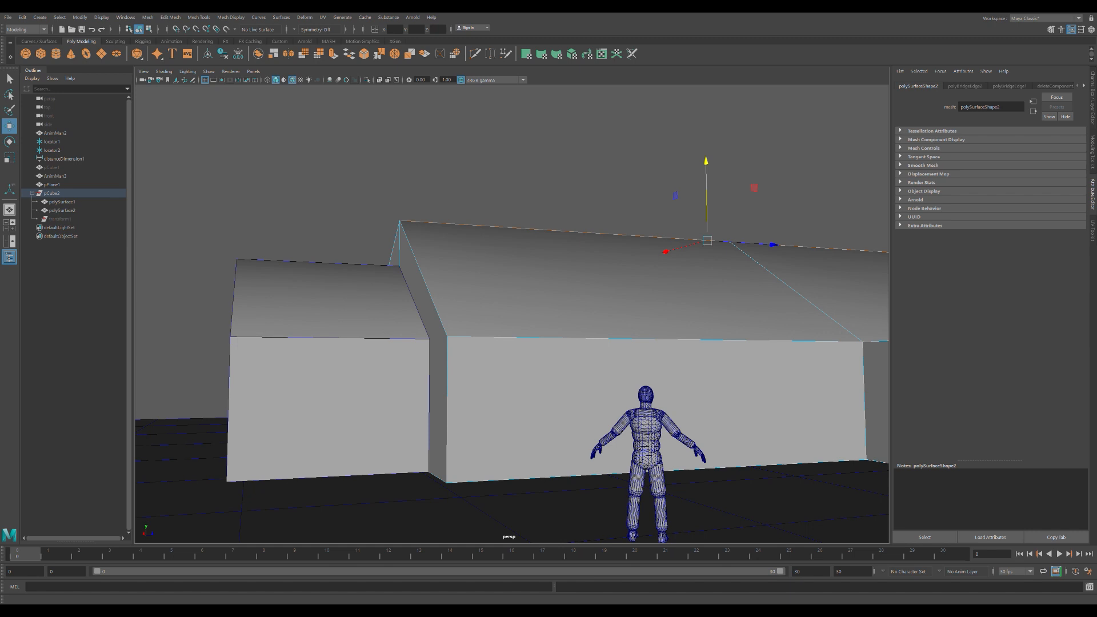
mouse_move(577, 598)
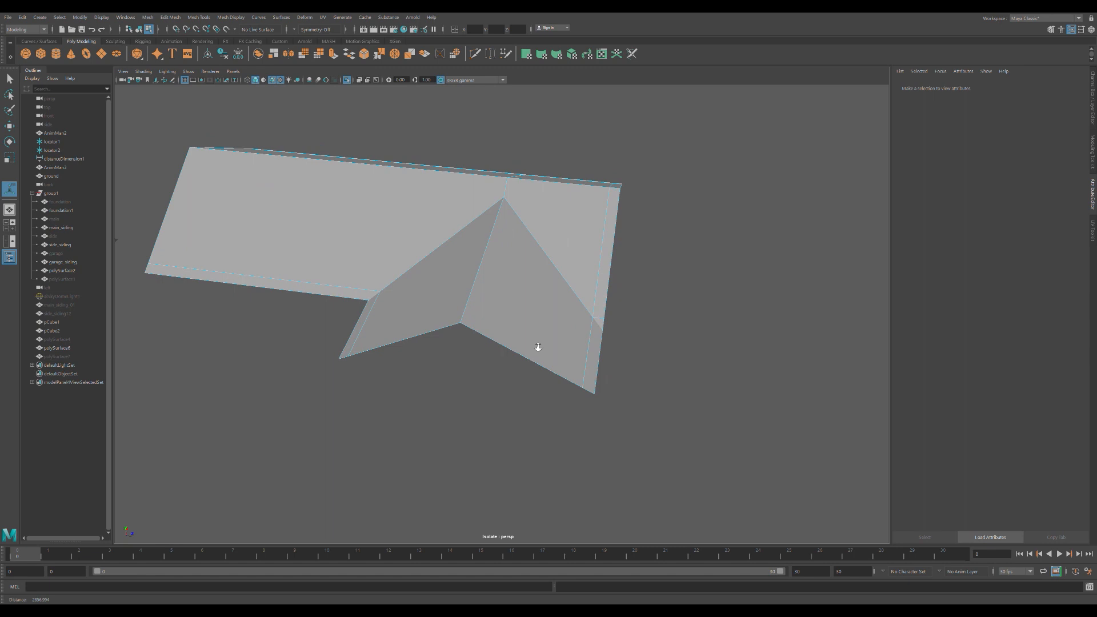
Extrude the valley face where the side gable meets the main roof slope
left_click_drag(537, 348, 523, 344)
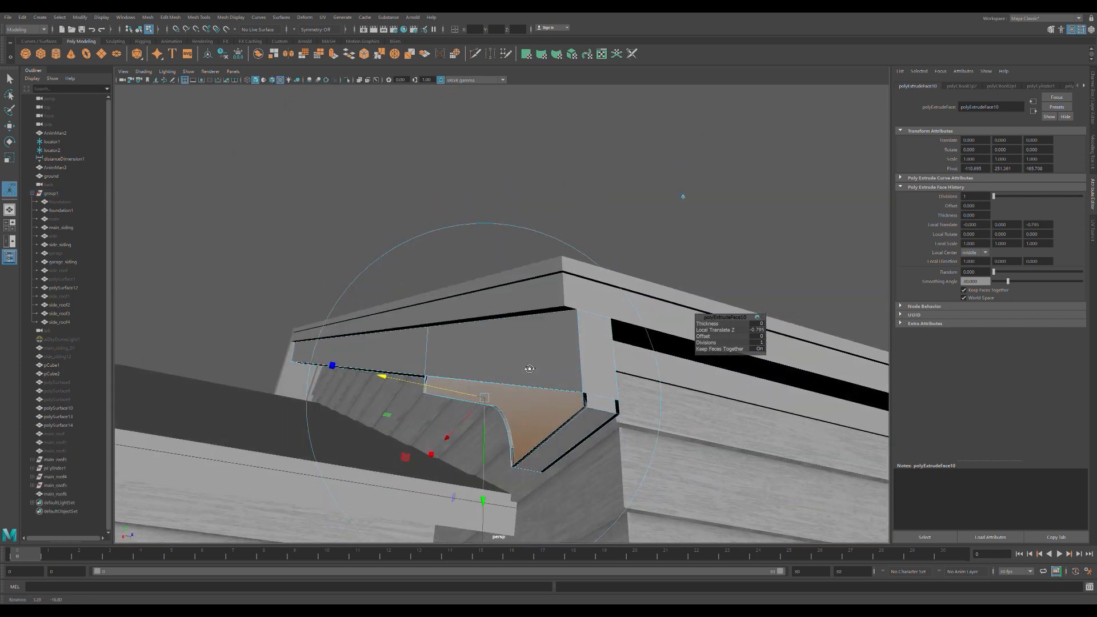
Extrude roof trim faces and position the window frame on the house wall
left_click_drag(529, 369, 537, 359)
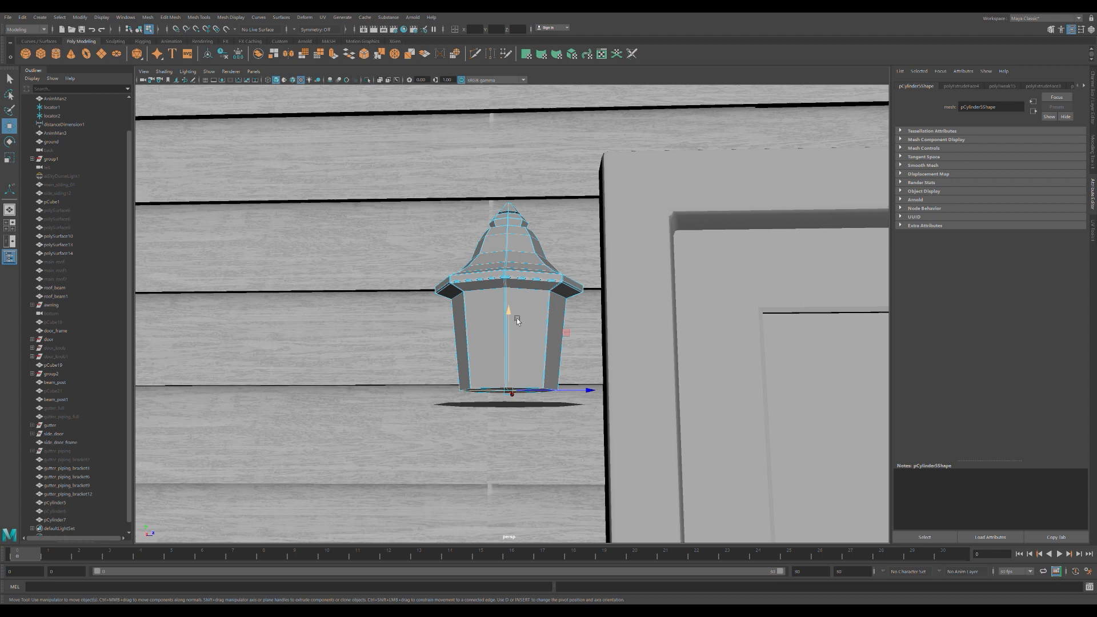
left_click_drag(509, 310, 508, 224)
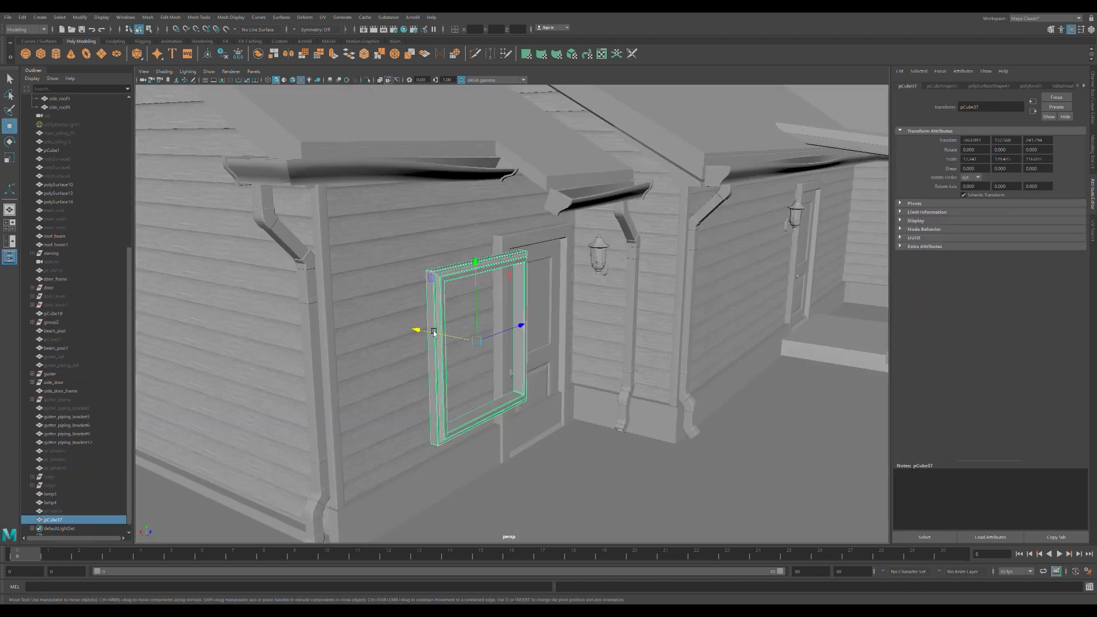
left_click_drag(433, 332, 370, 331)
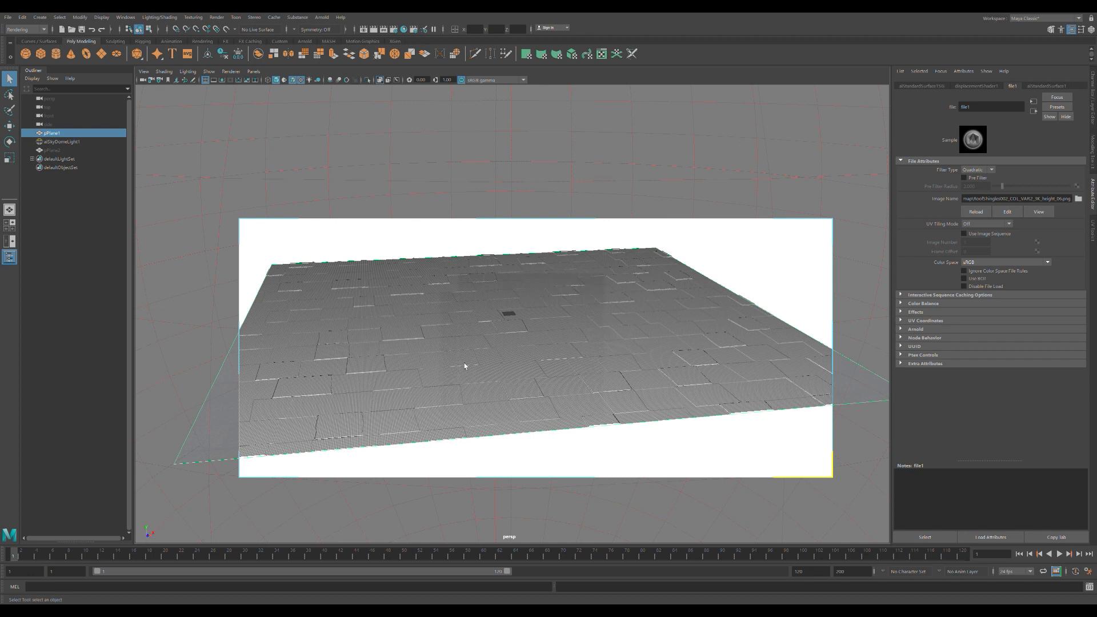
Displace the ground plane into uneven tiles using the tile height image
left_click_drag(462, 366, 549, 383)
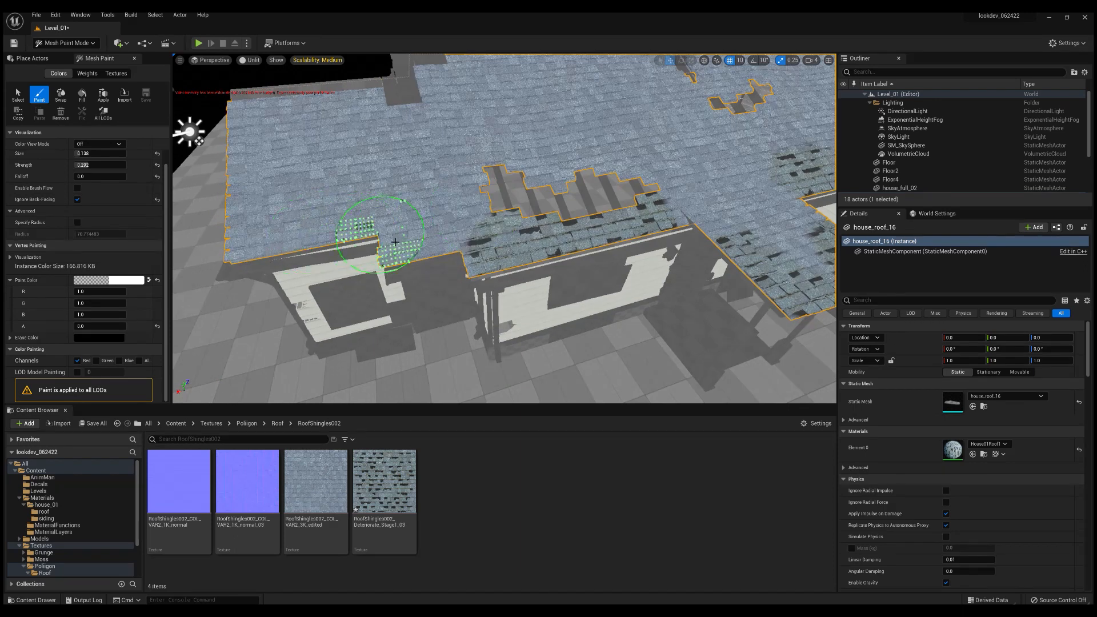
Vertex-paint worn, broken shingle patches onto the roof mesh
left_click_drag(395, 241, 434, 265)
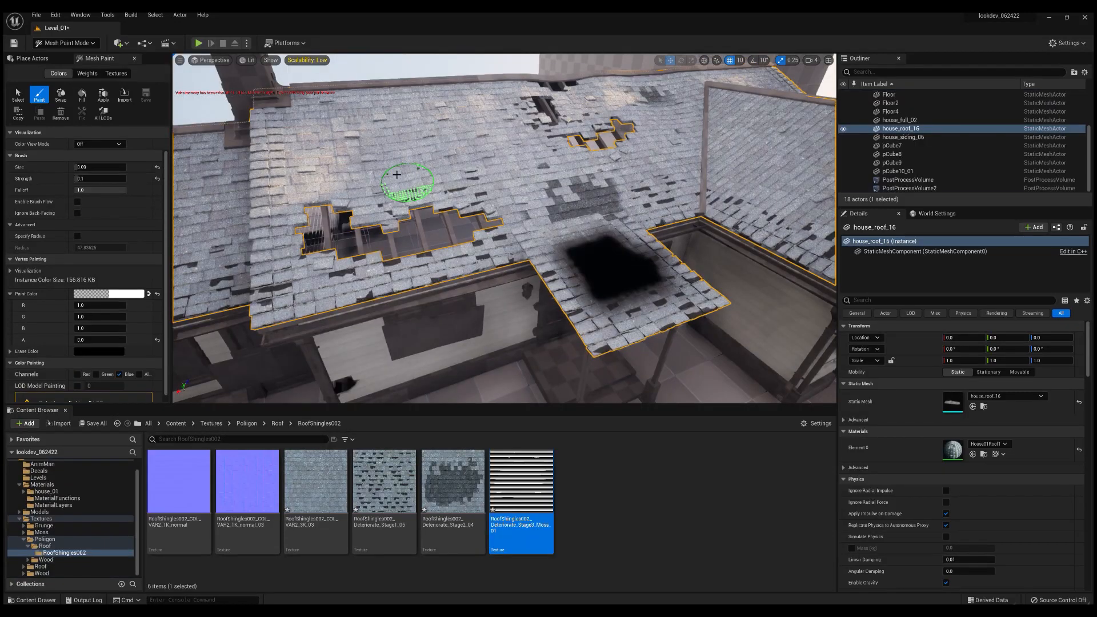
mouse_move(356, 169)
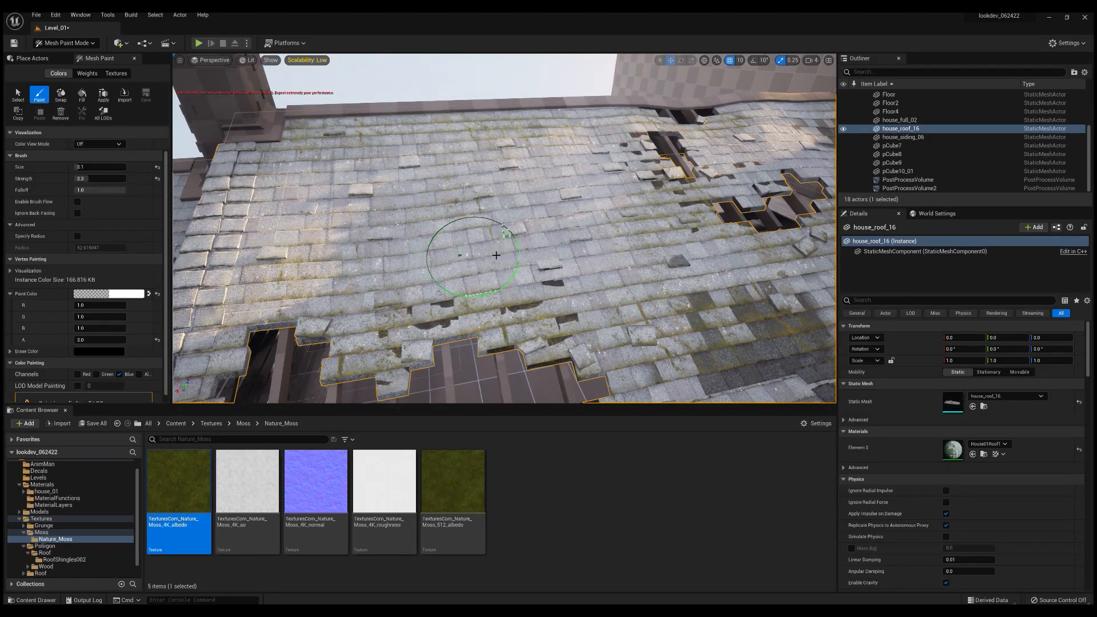
mouse_move(297, 207)
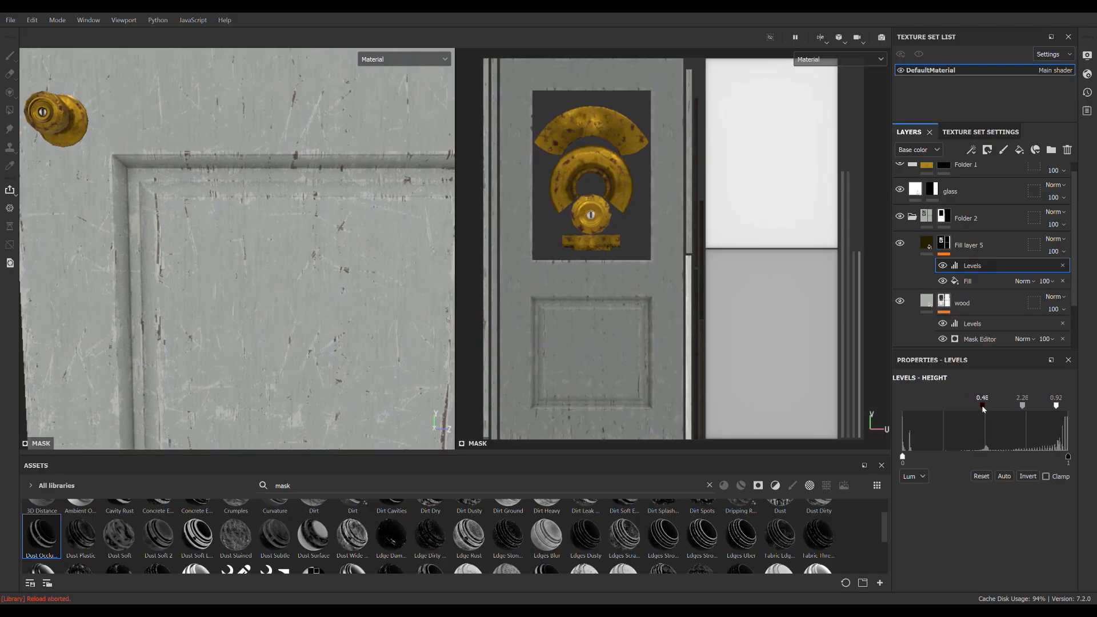
Adjust the height-channel Levels of the door's worn paint layer
left_click_drag(981, 406, 993, 405)
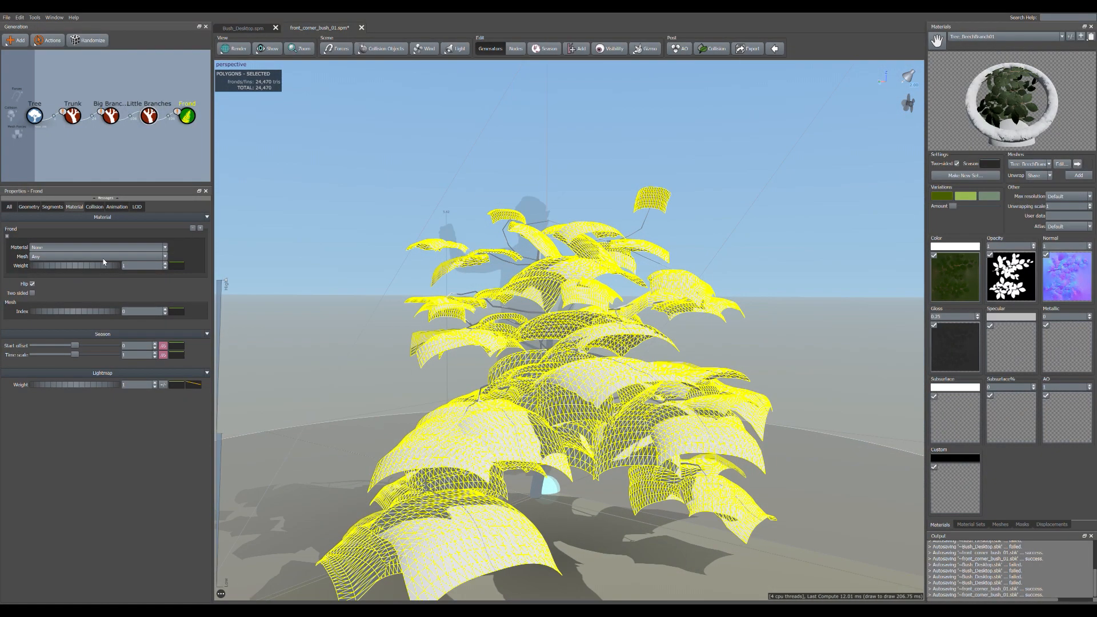
Select a branch generator to configure the bush's fronds
left_click(96, 247)
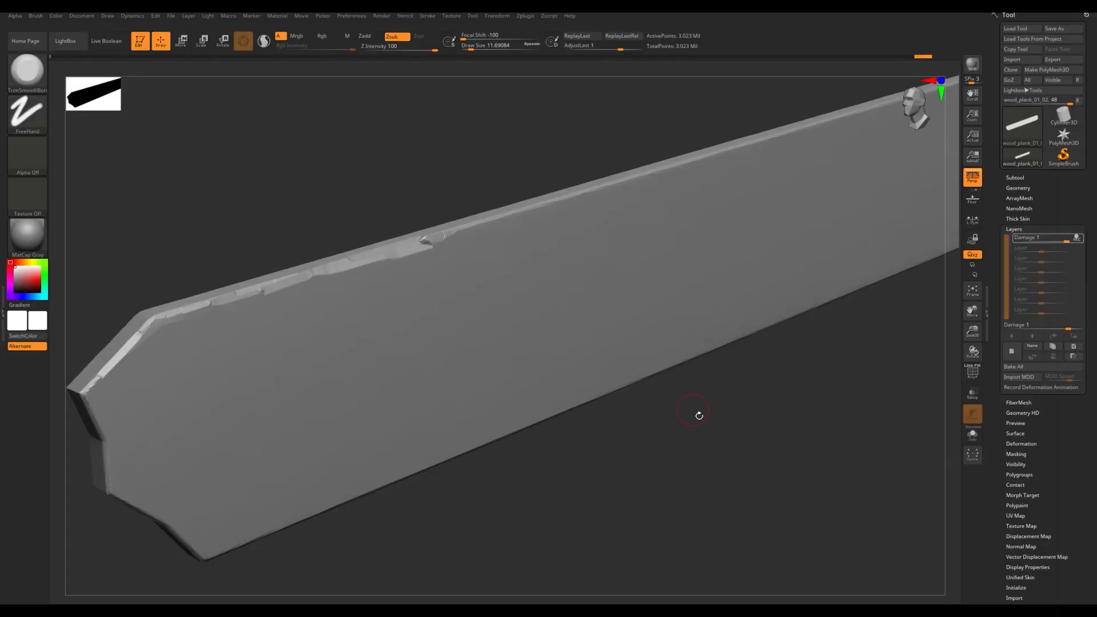
mouse_move(745, 507)
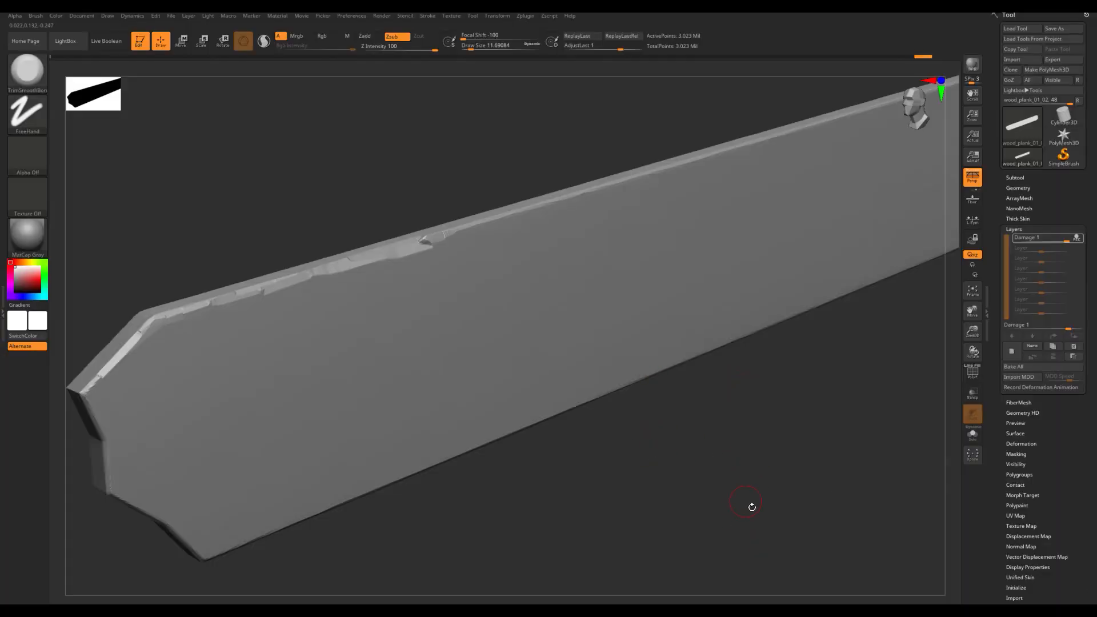
Sculpt chipped damage along the plank edge on the 'Damage 1' layer
left_click_drag(745, 504, 610, 266)
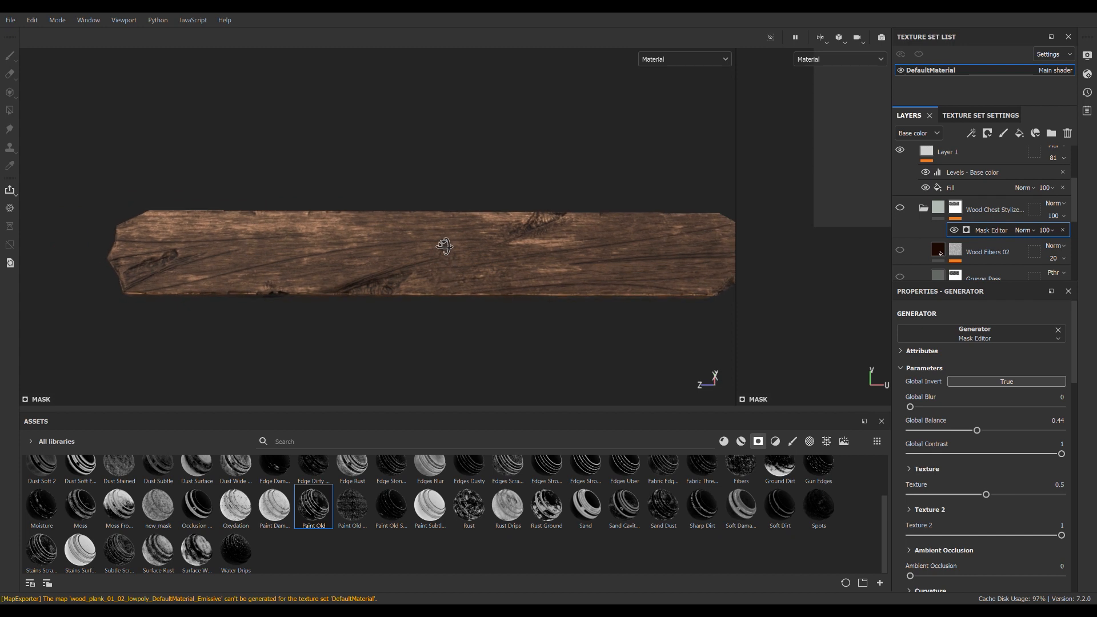
Adjust the plank's wood fill layers for weathered brown grain and cracks
left_click_drag(445, 245, 502, 285)
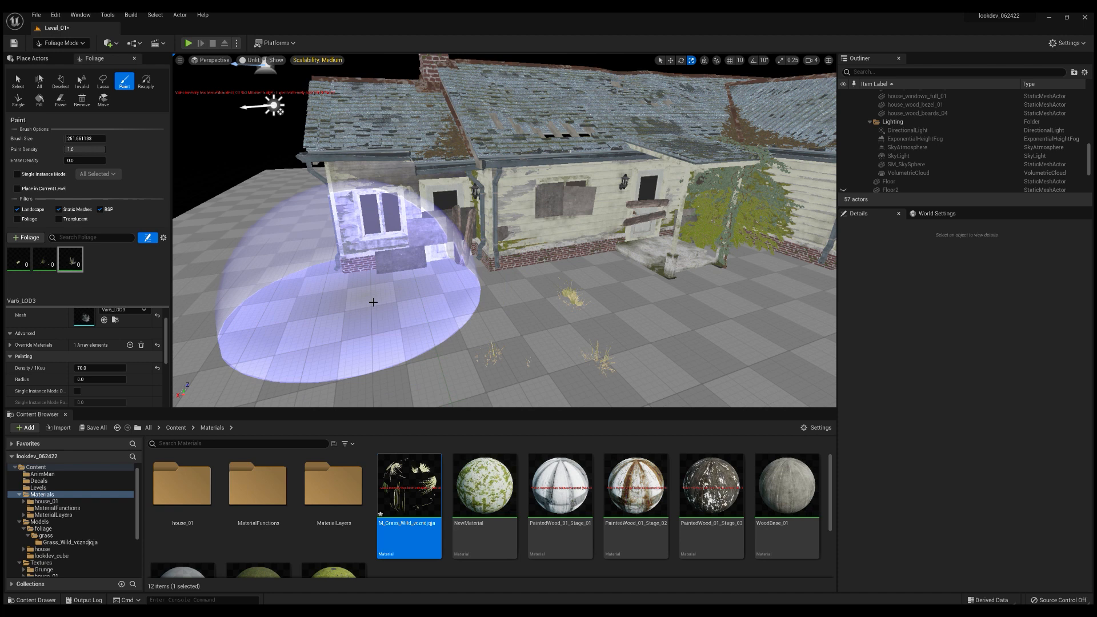
Paint dry grass foliage across the ground in front of the house
left_click_drag(373, 302, 714, 282)
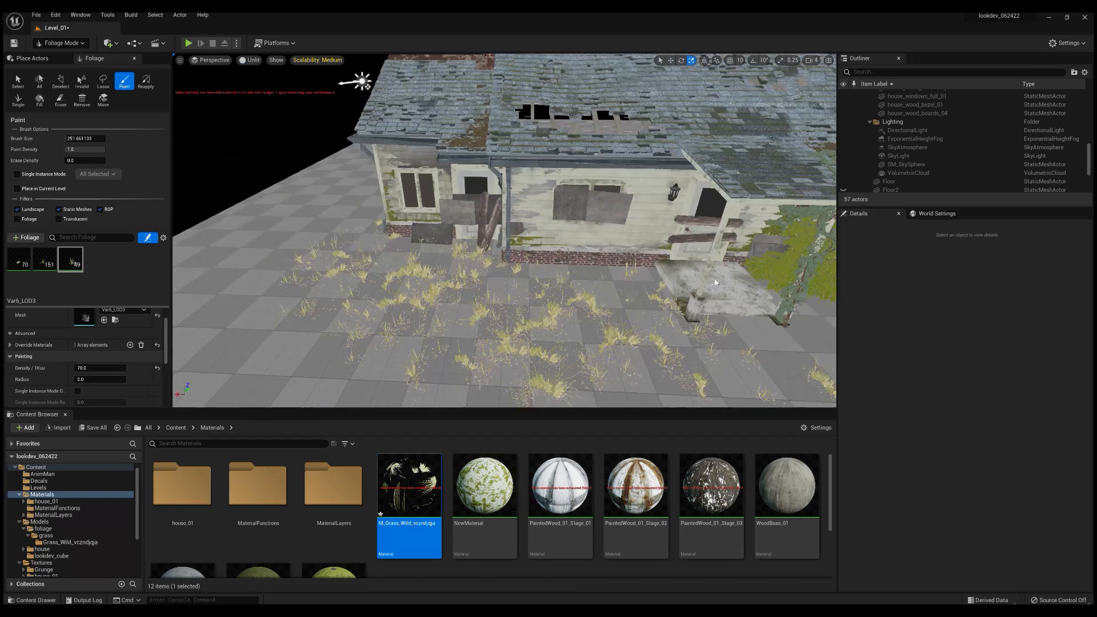